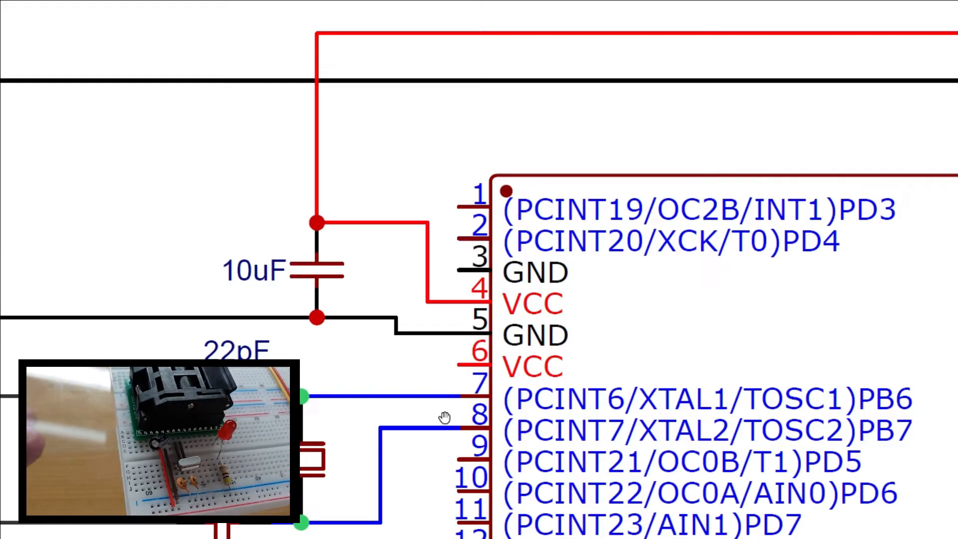
Scroll the schematic to the ATmega328P's RESET pull-up and AVCC capacitor wiring
scroll("down", 3)
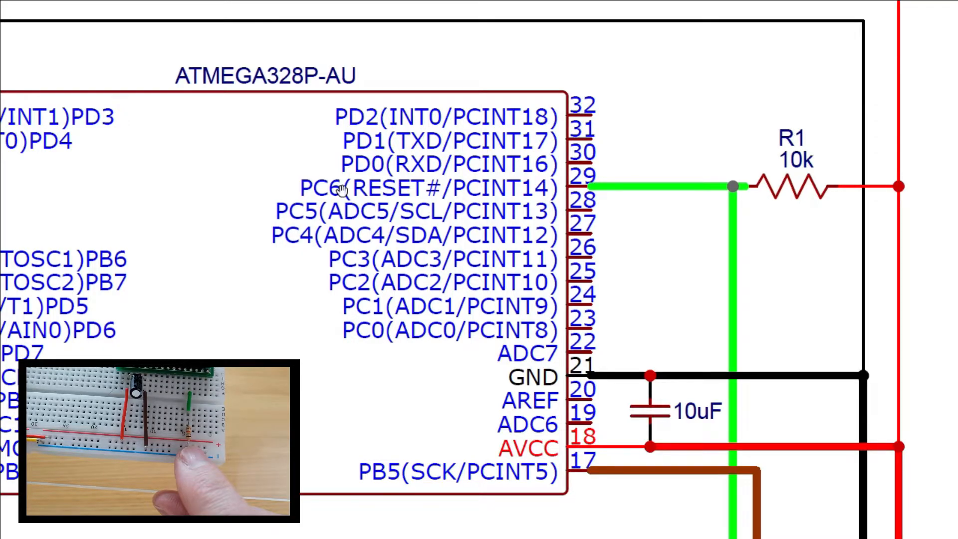
mouse_move(666, 277)
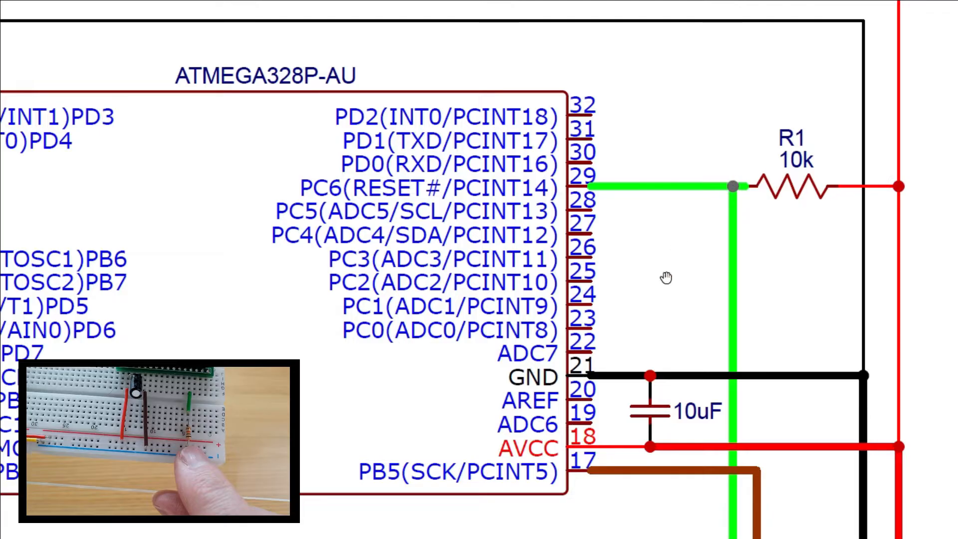
scroll("down", 3)
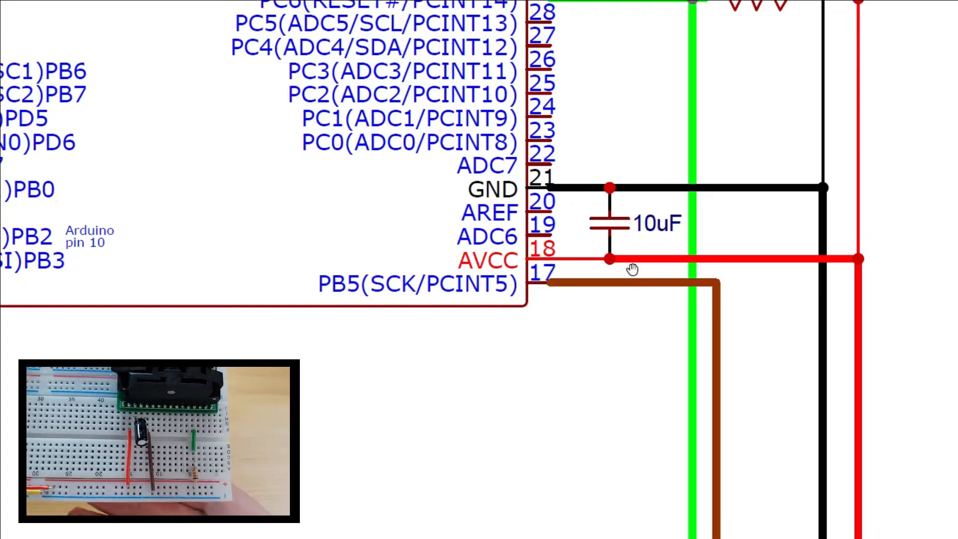
mouse_move(434, 304)
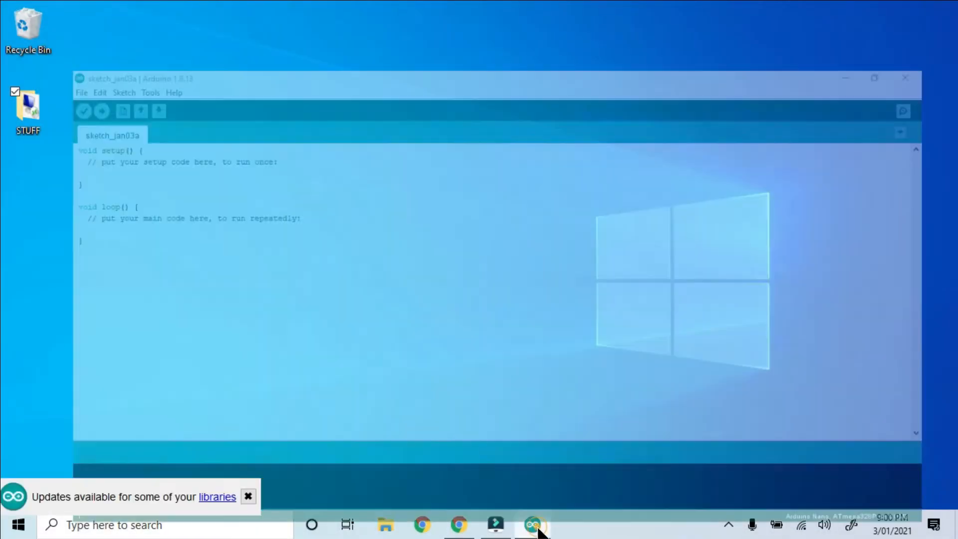
Confirm USBasp is the programmer and in Device Manager, then open zadig.akeo.ie
left_click(87, 25)
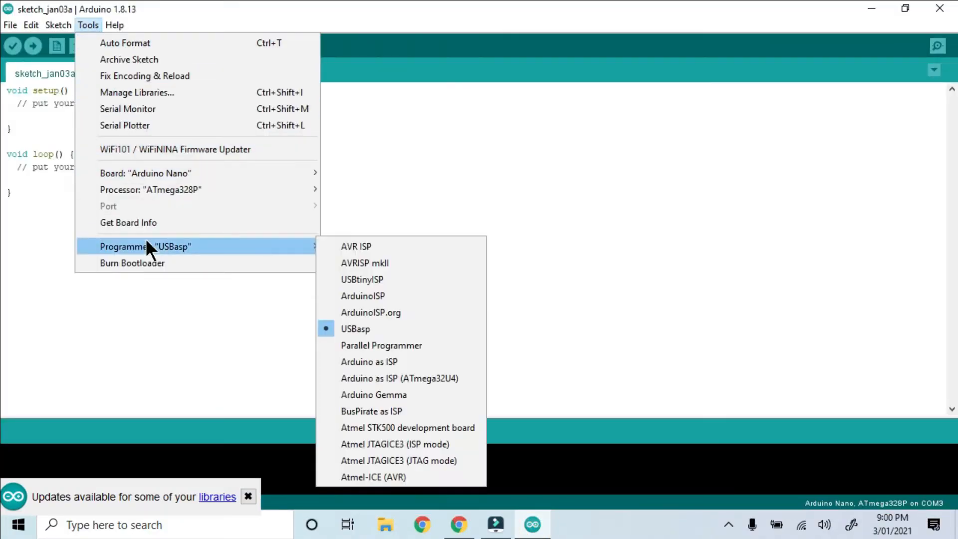
mouse_move(355, 329)
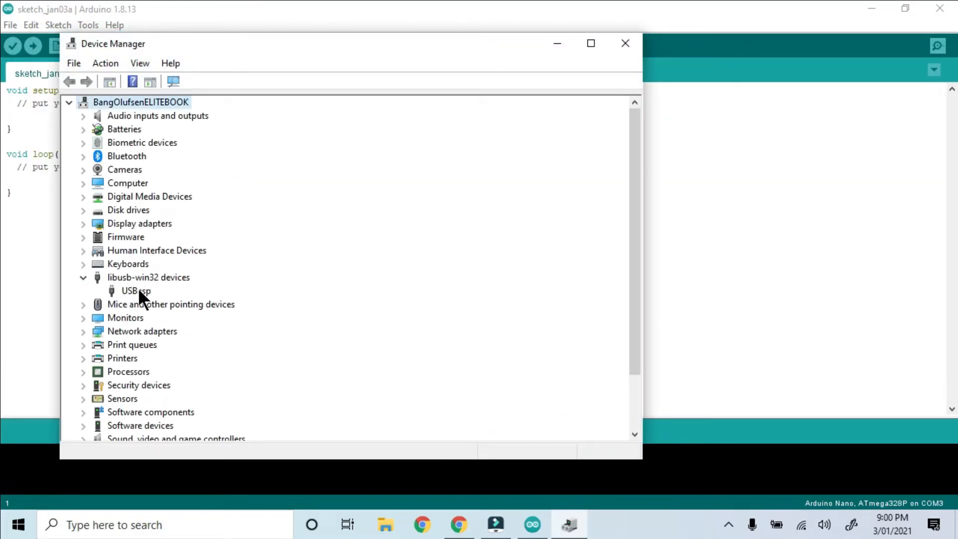
left_click(136, 291)
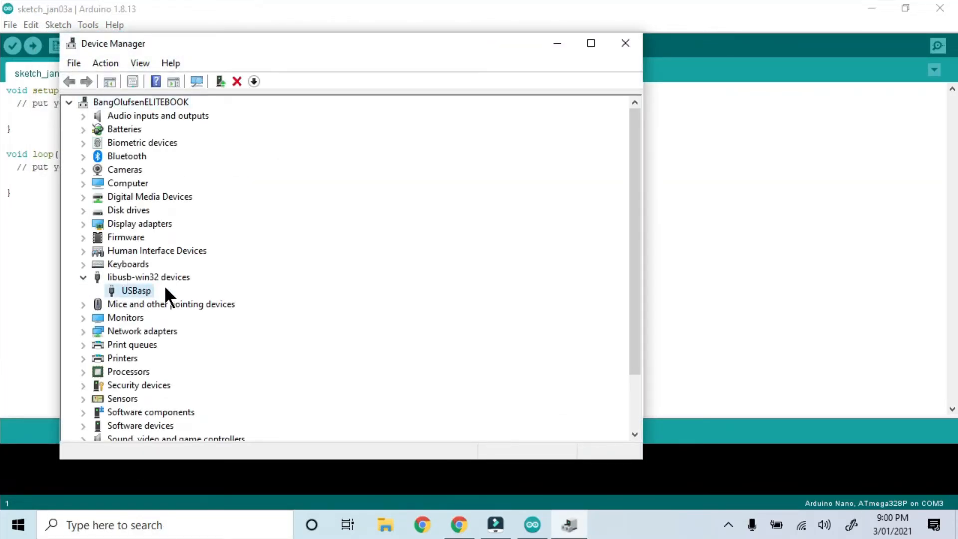
left_click(457, 525)
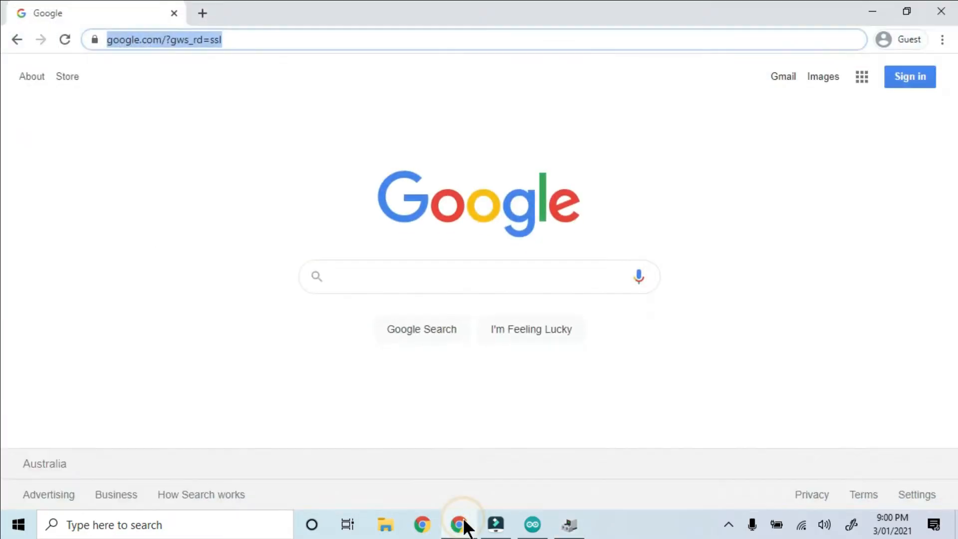
type("ZADIG")
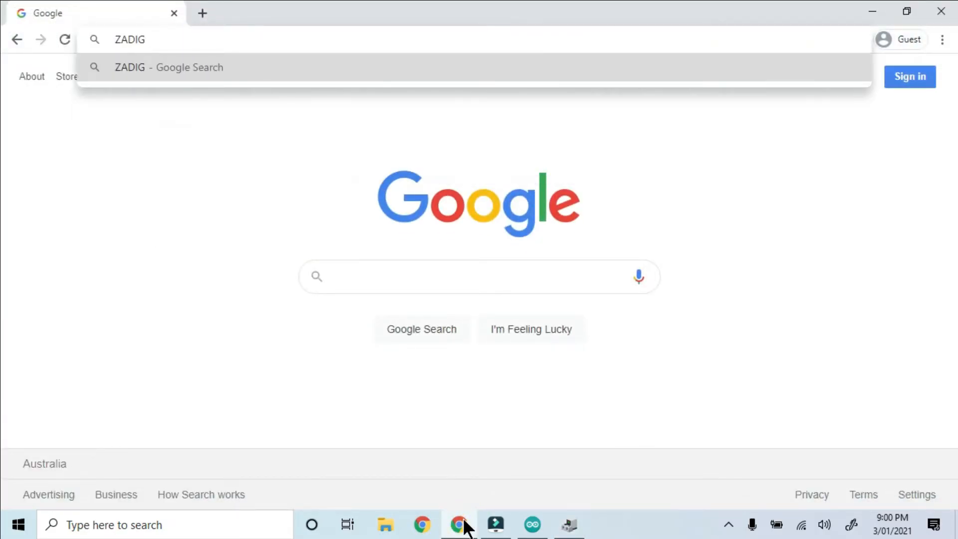
left_click(168, 67)
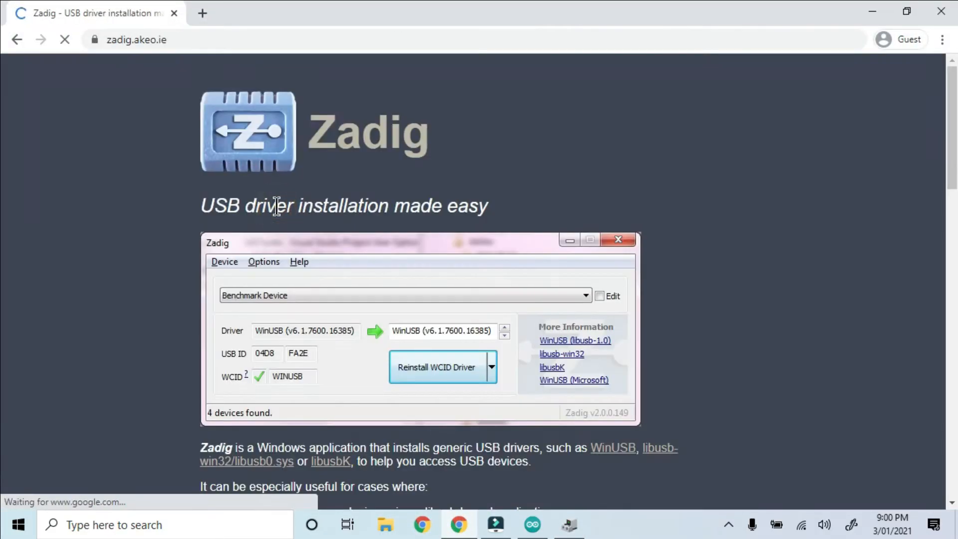
scroll("down", 3)
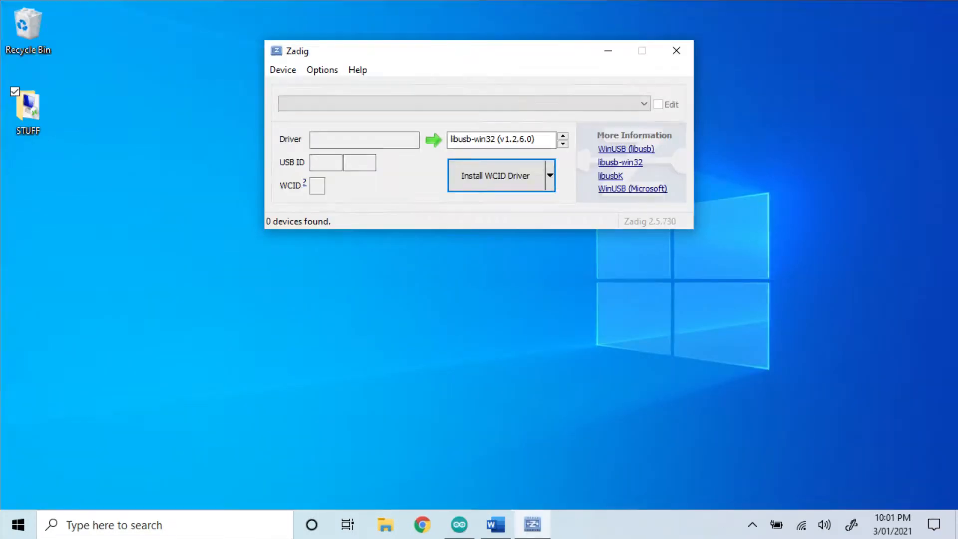
In Zadig, list all devices and install the libusbK driver for USBasp
left_click(322, 70)
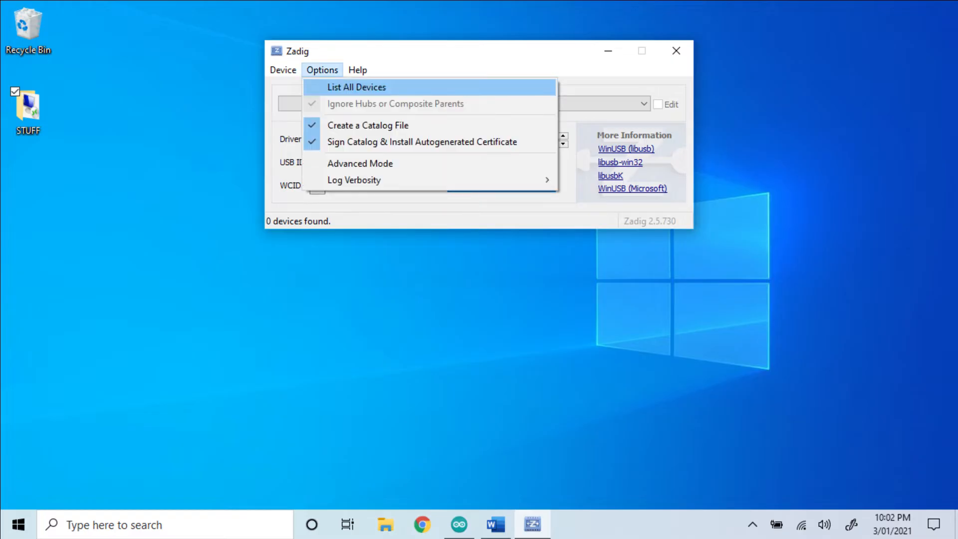
left_click(357, 87)
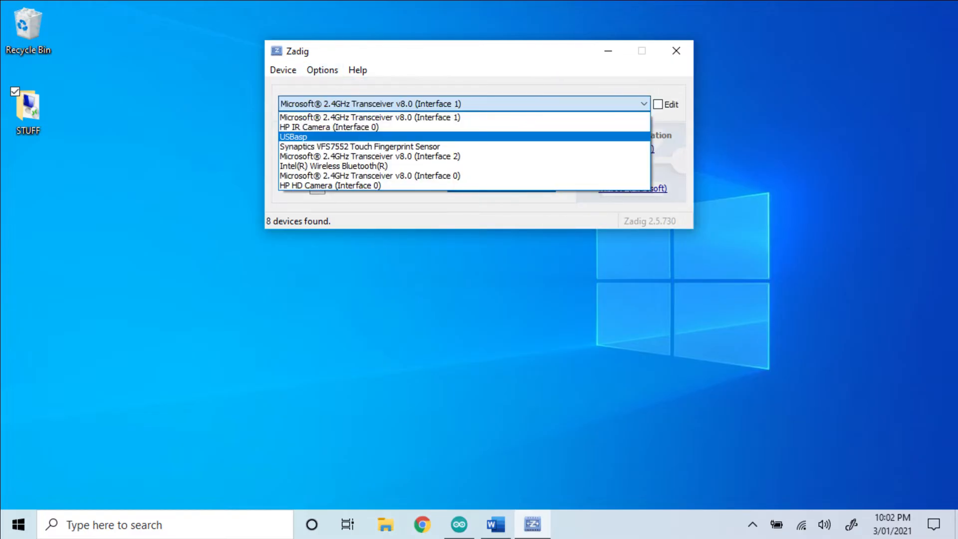
left_click(293, 137)
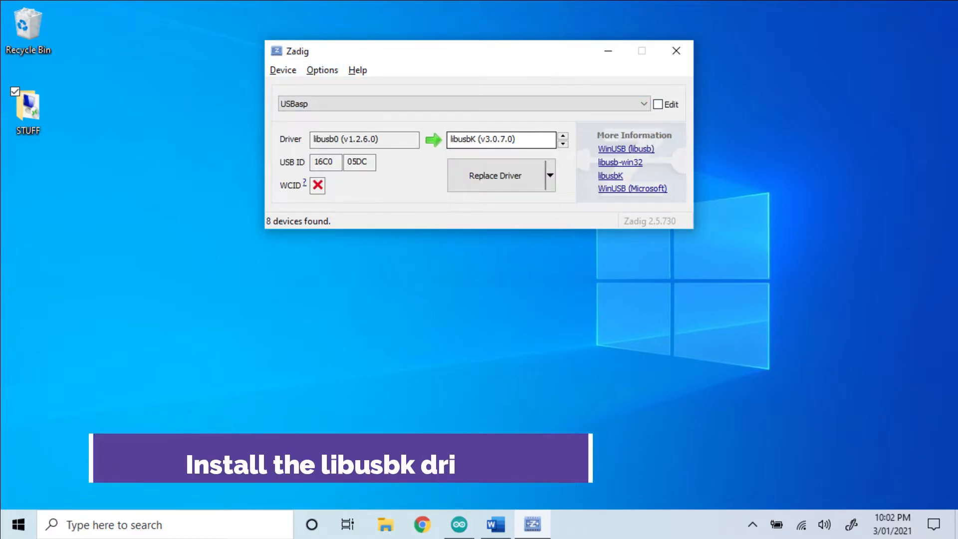
left_click(495, 176)
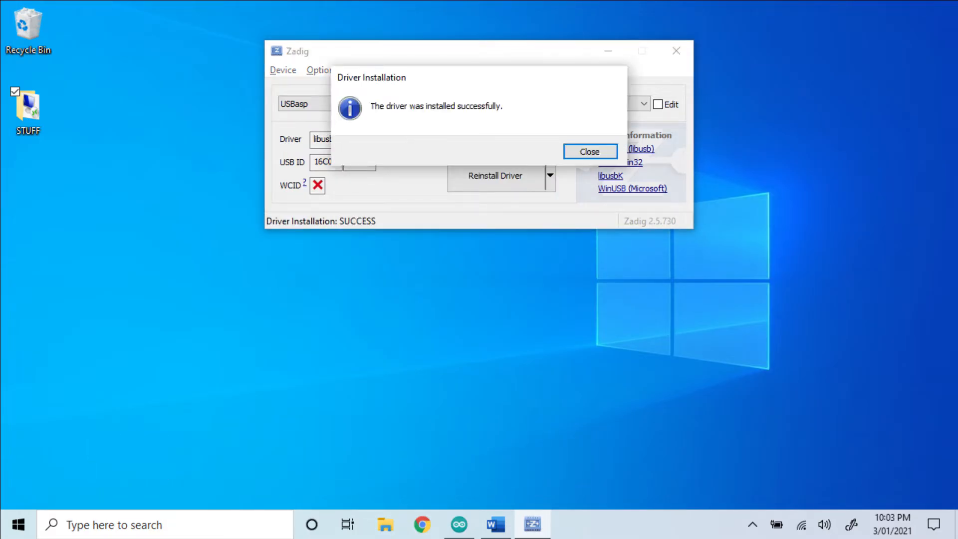
left_click(588, 150)
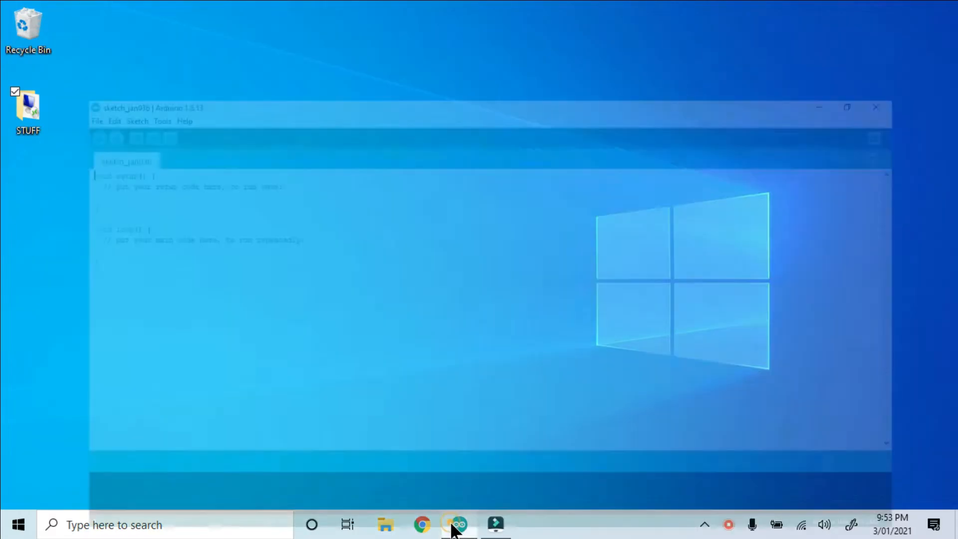
Bring up the sketch window, browse the Boards Manager package list, then close it
left_click(88, 25)
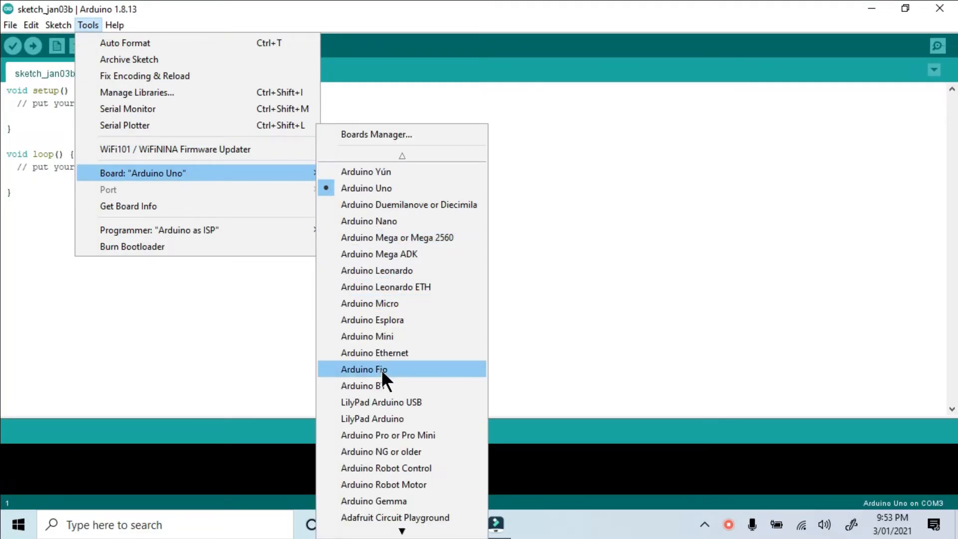
scroll("up", 3)
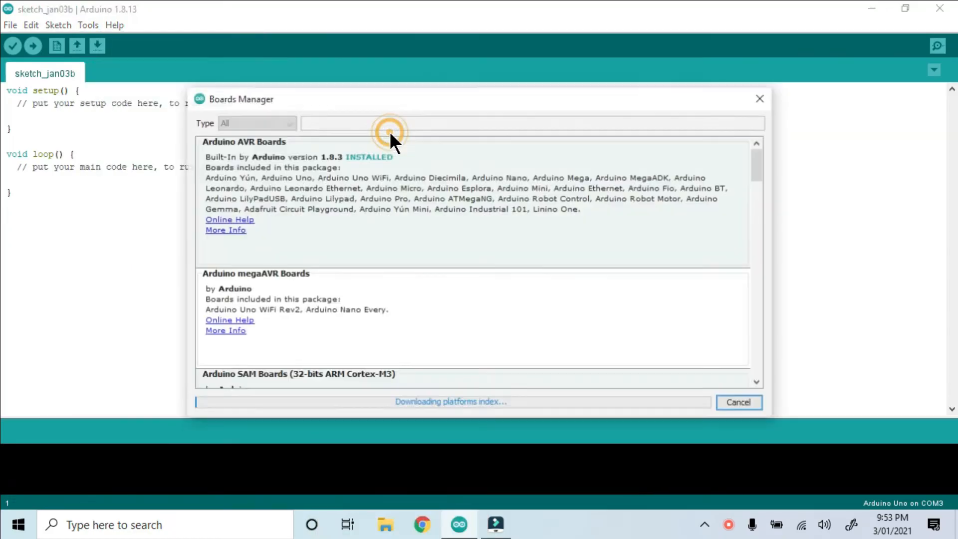
scroll("down", 3)
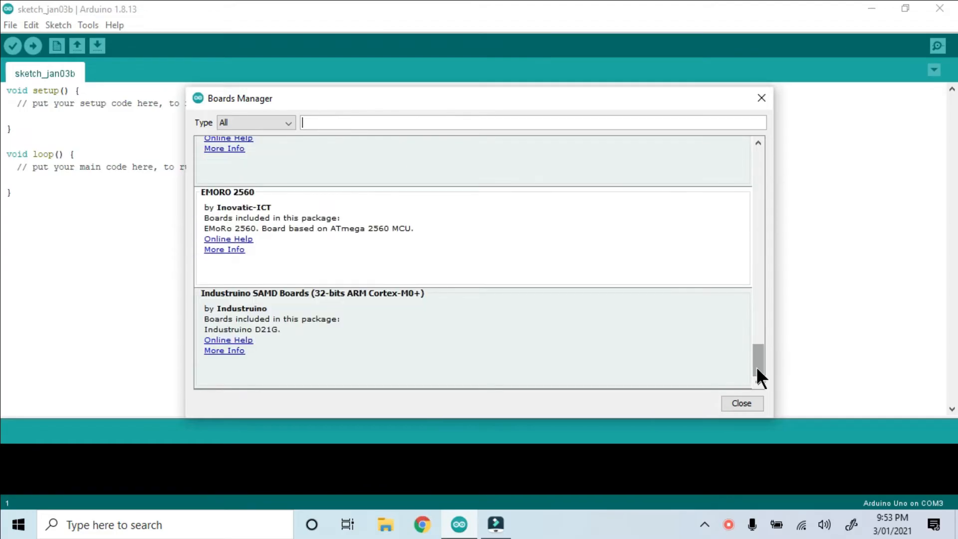
left_click(10, 25)
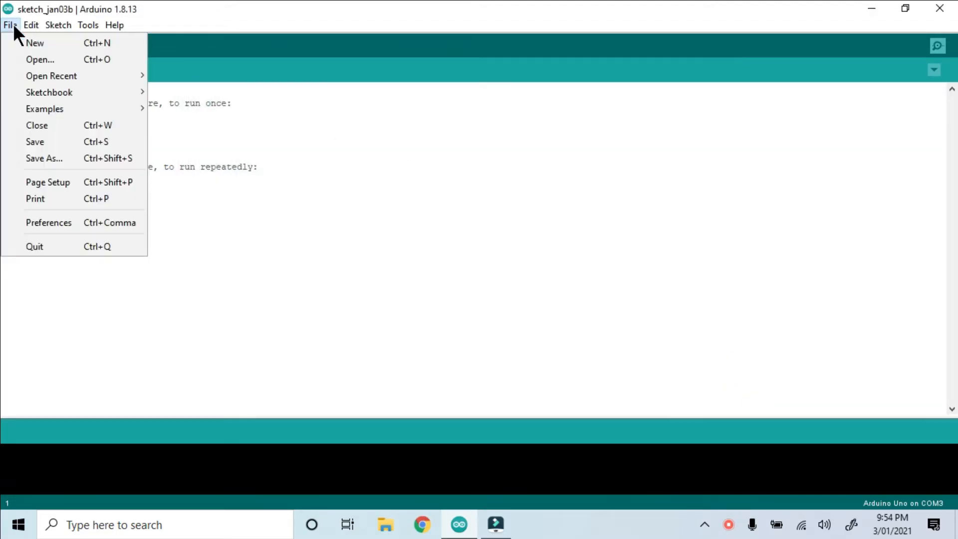
left_click(48, 222)
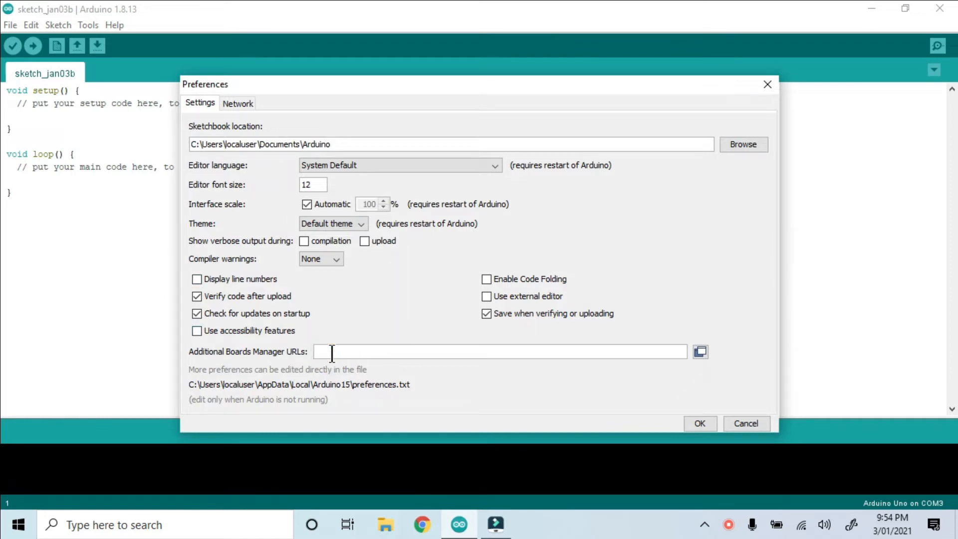
type("https://mcudude.github.io/MiniCore/package_MCUdude_MiniCore_index.json")
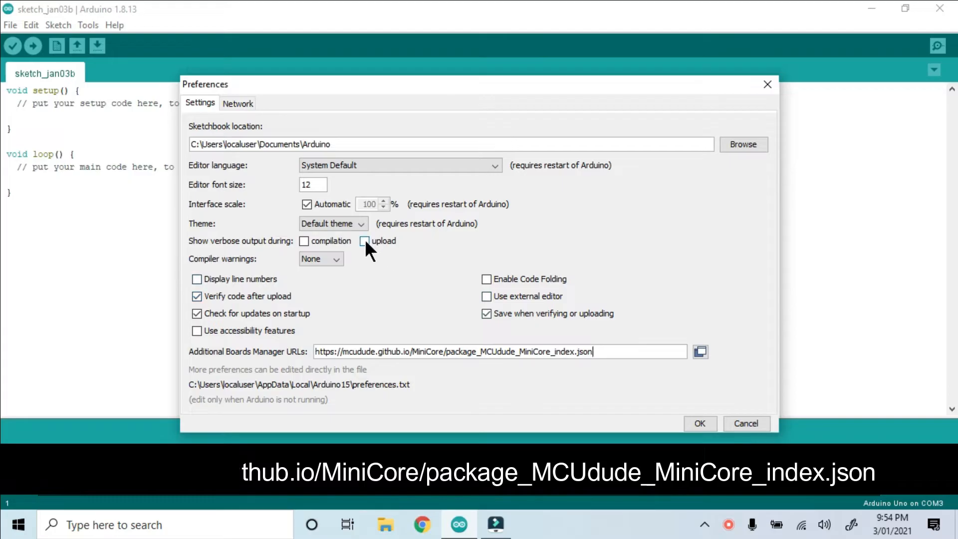
left_click(364, 240)
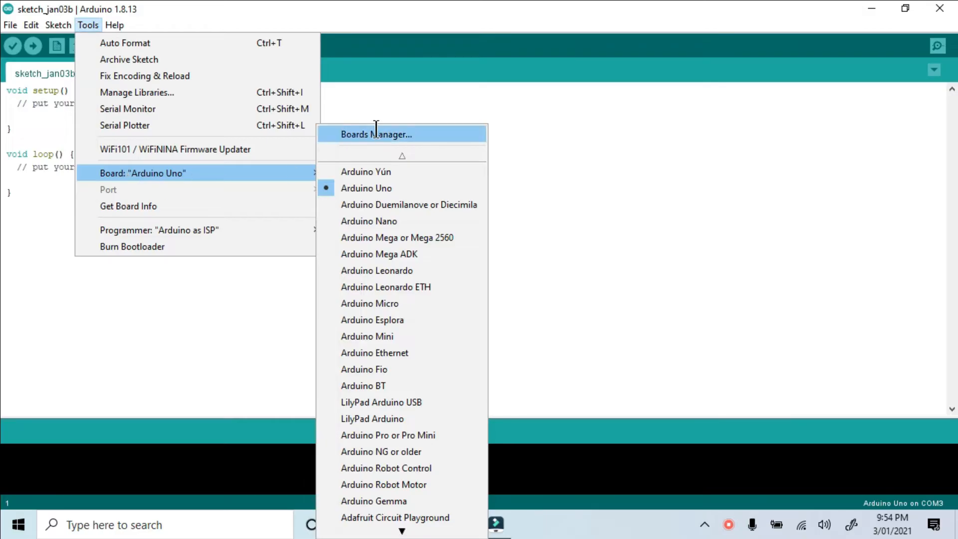
Install MiniCore 2.0.9 by MCUdude from Boards Manager, then close it
left_click(375, 134)
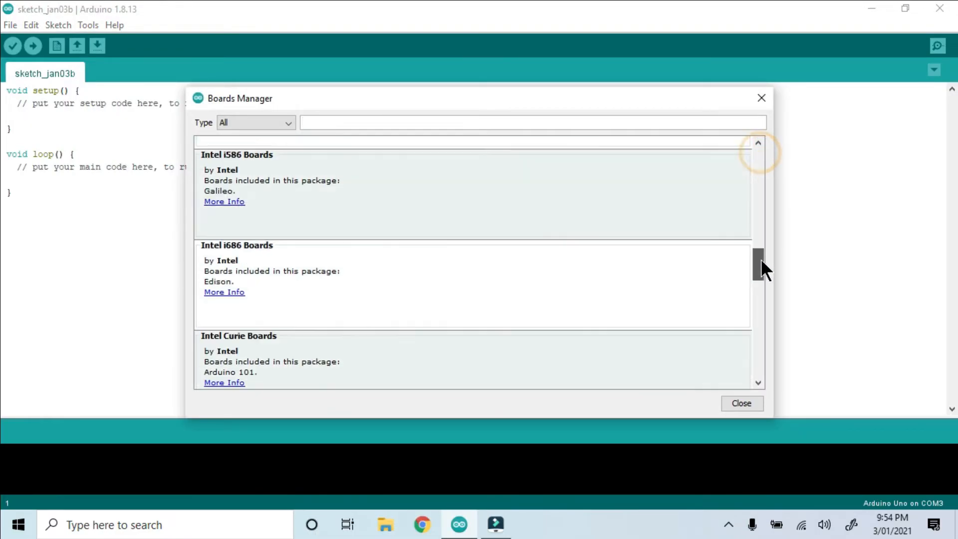
scroll("down", 3)
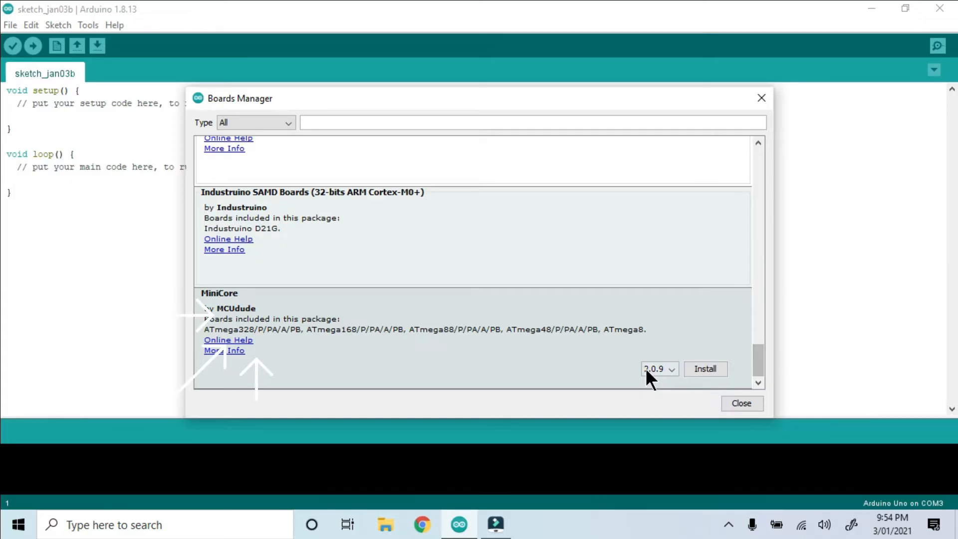
left_click(704, 368)
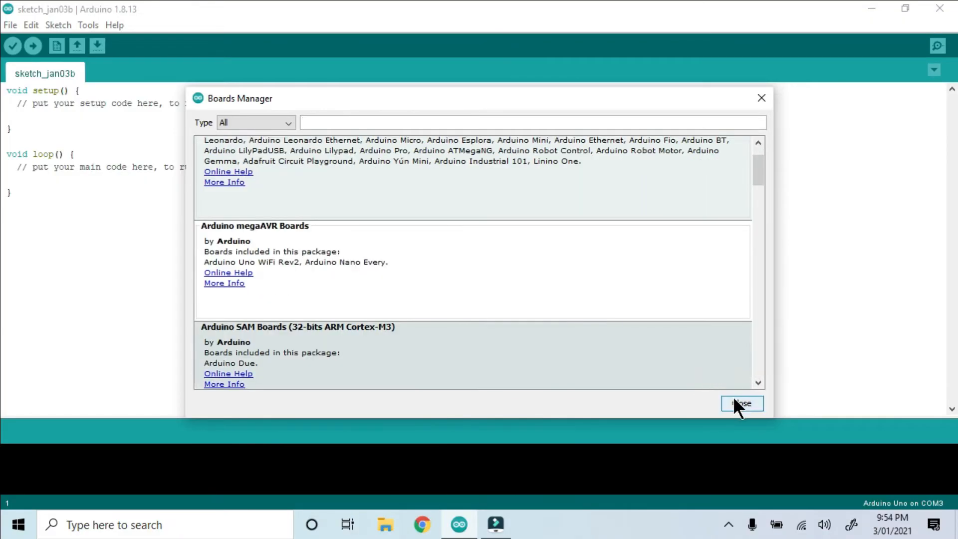
left_click(88, 25)
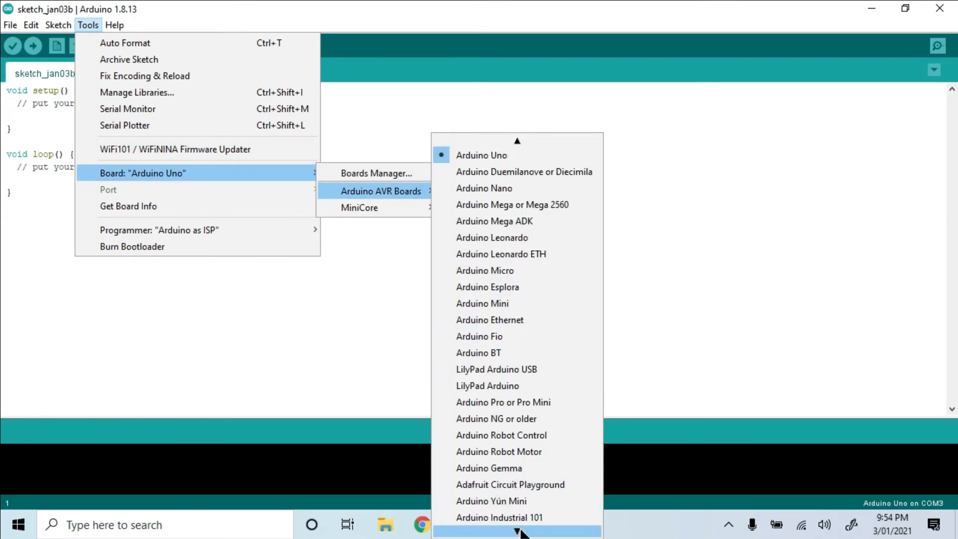
mouse_move(359, 208)
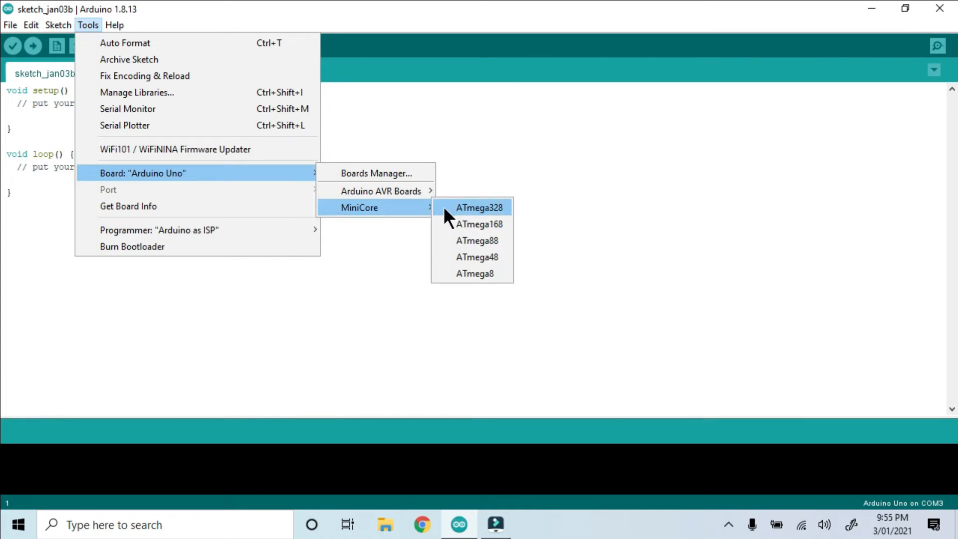
Select MiniCore ATmega328 as the board: 16 MHz external, BOD 2.7V, 328P/328PA, UART0
left_click(480, 208)
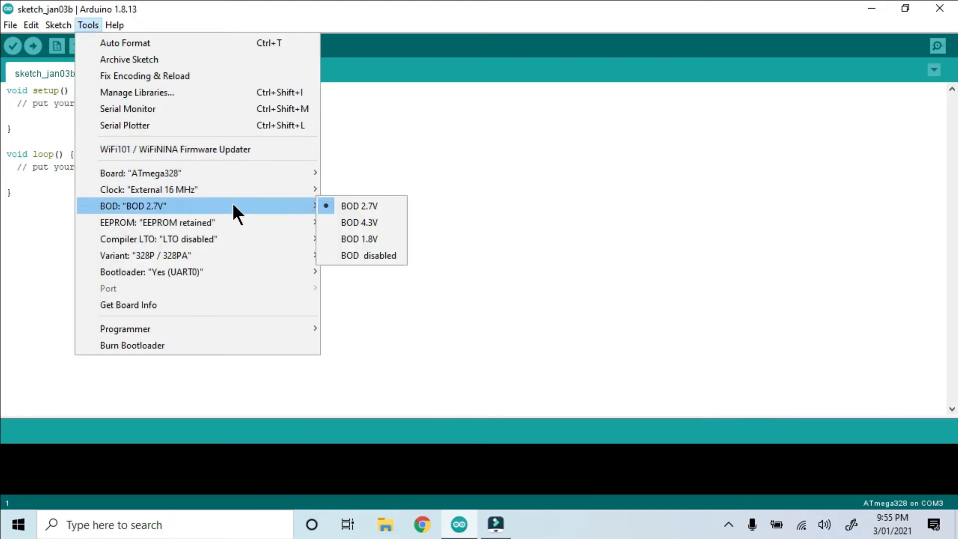
mouse_move(245, 240)
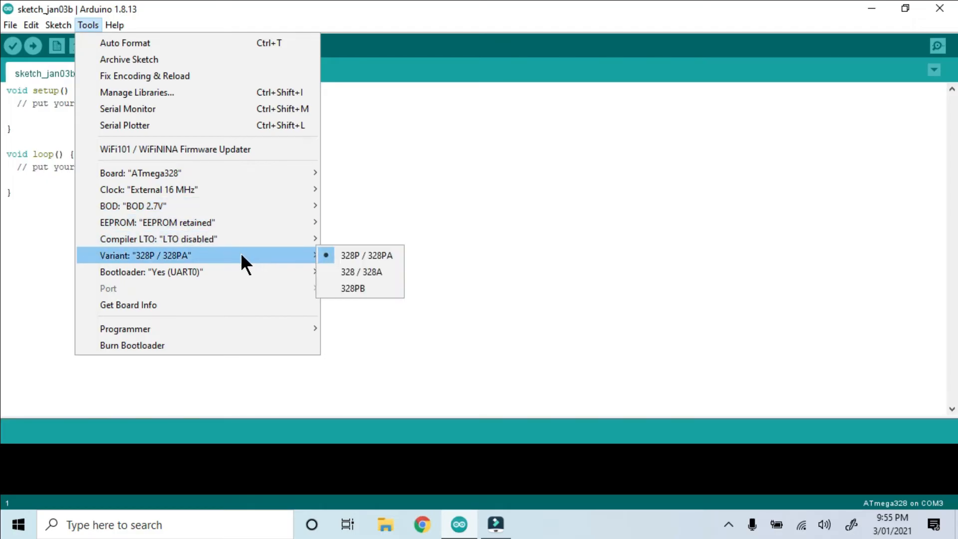
mouse_move(247, 272)
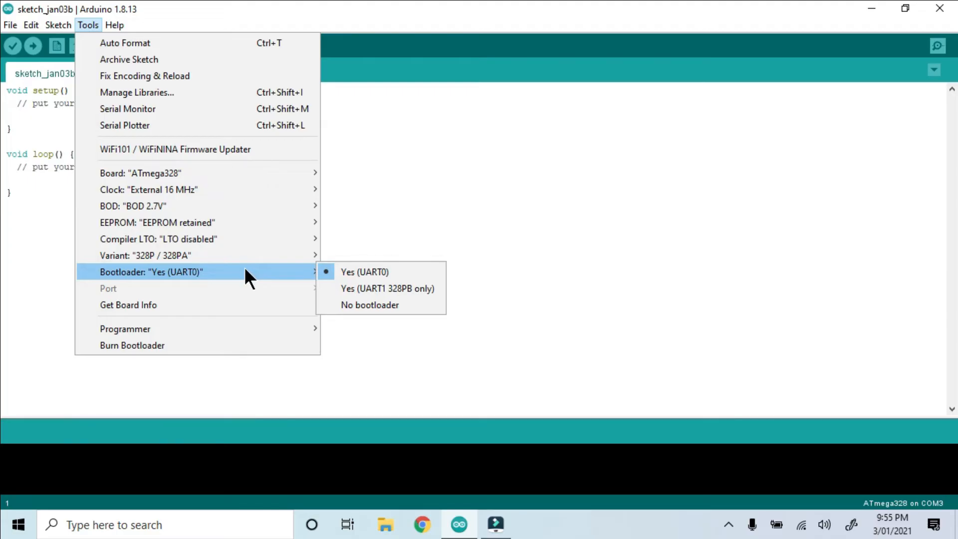
mouse_move(125, 329)
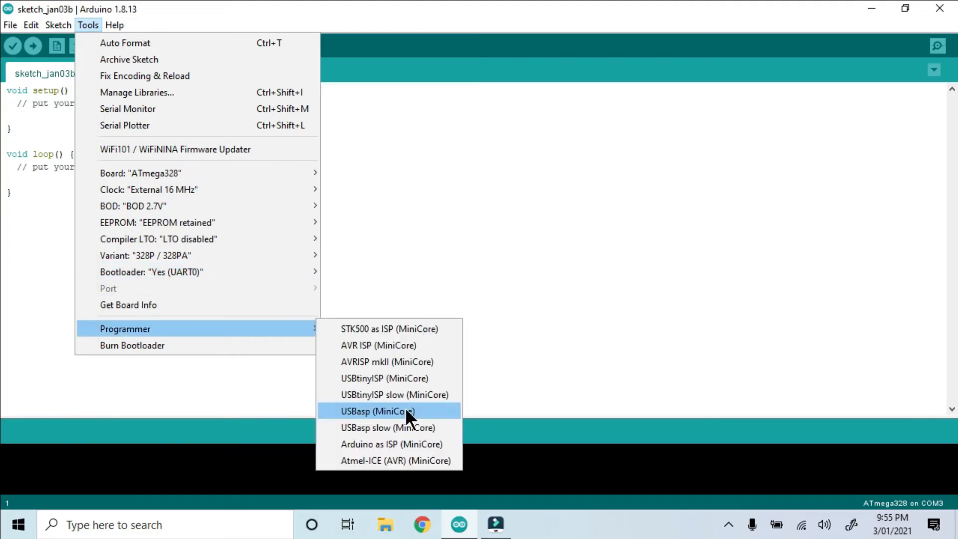
Burn the bootloader using the USBasp (MiniCore) programmer
left_click(378, 411)
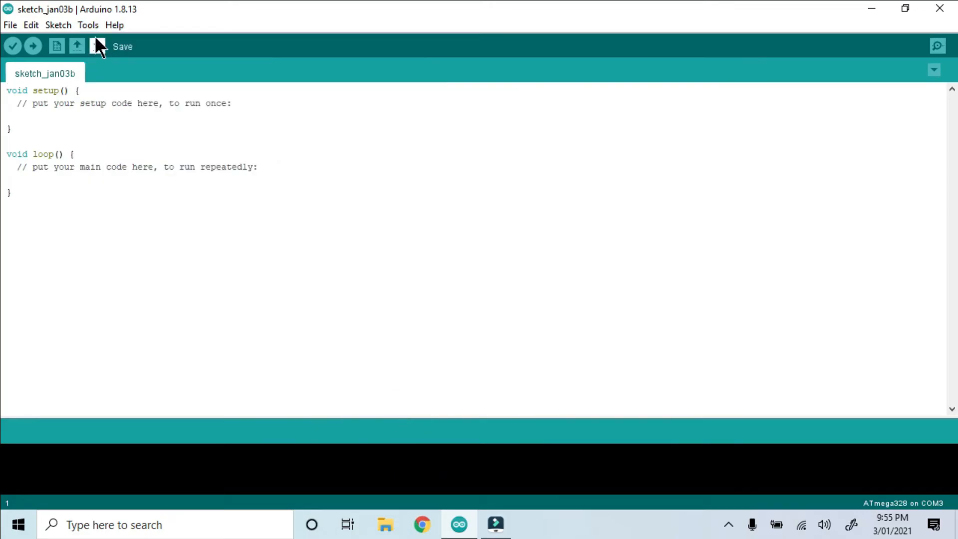
left_click(87, 25)
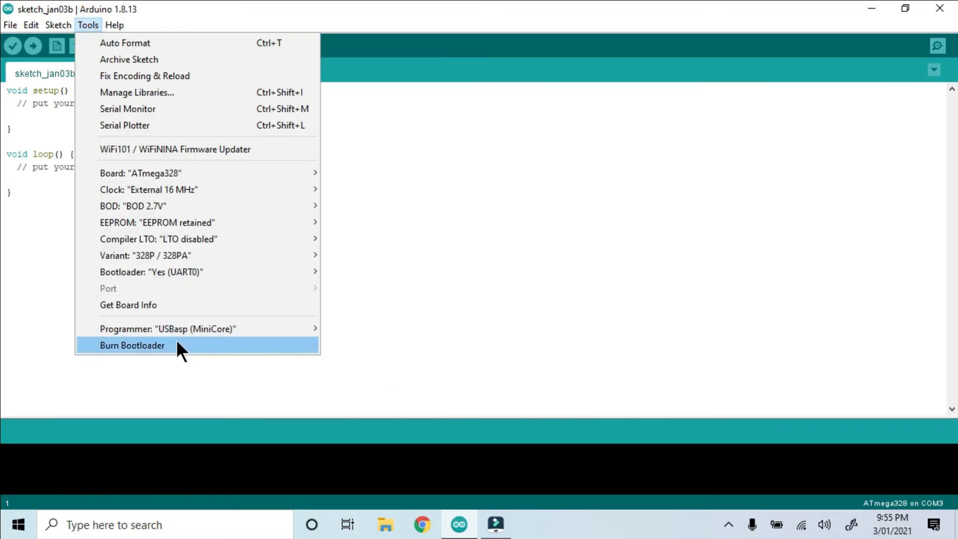
left_click(132, 345)
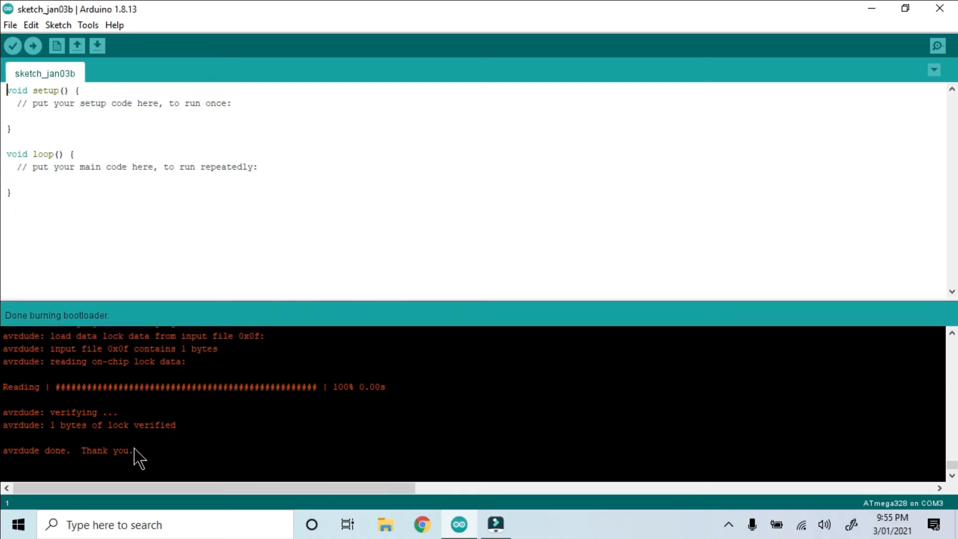
left_click(88, 25)
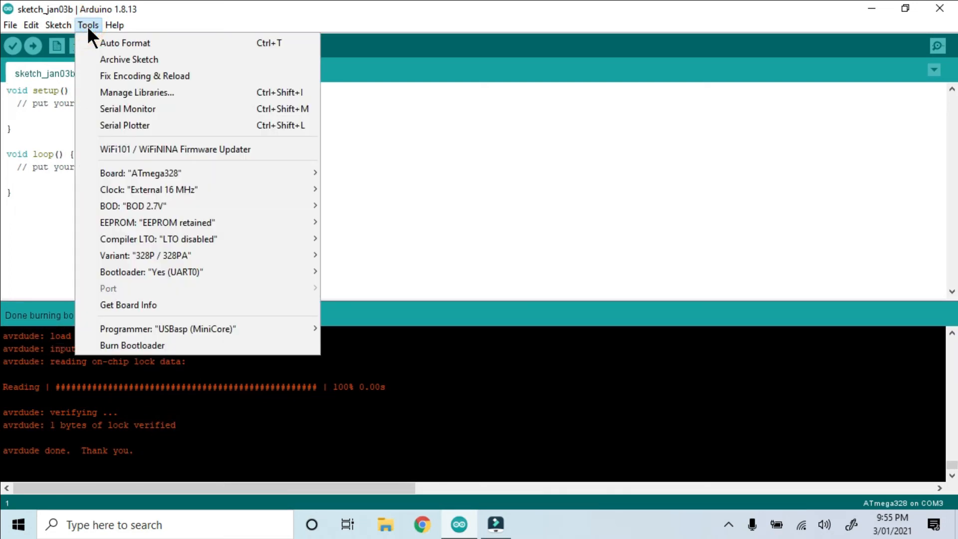
Open the Blink example and change LED_BUILTIN to 10 in pinMode and digitalWrite
left_click(10, 25)
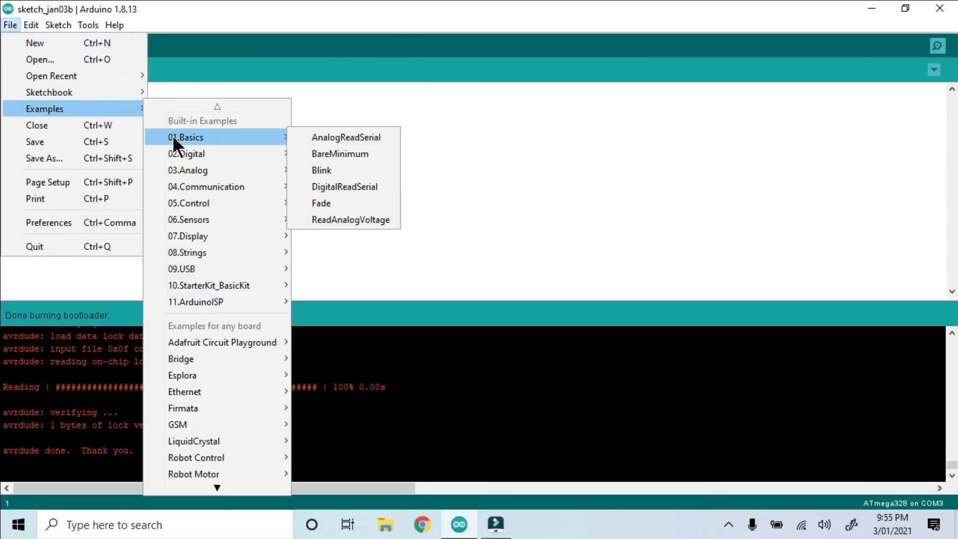
left_click(322, 171)
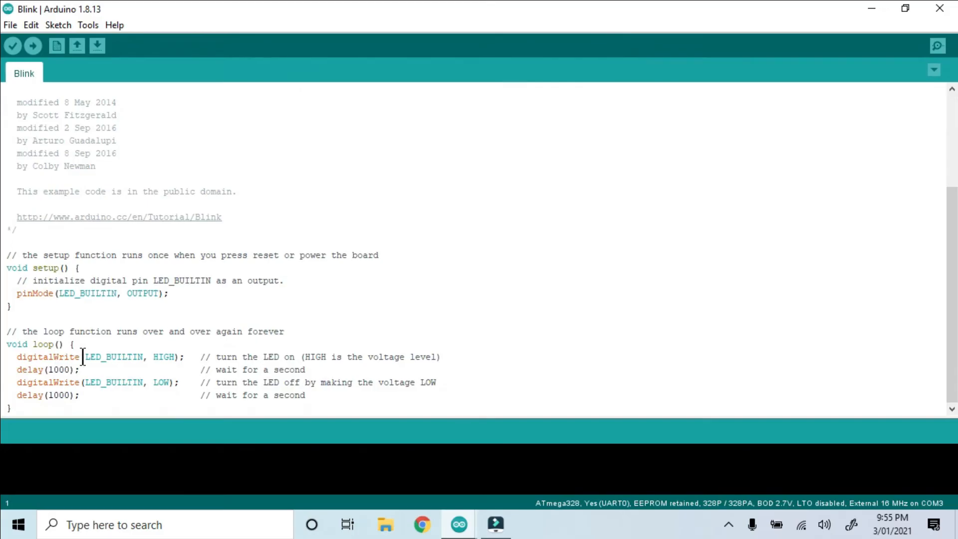
type("10")
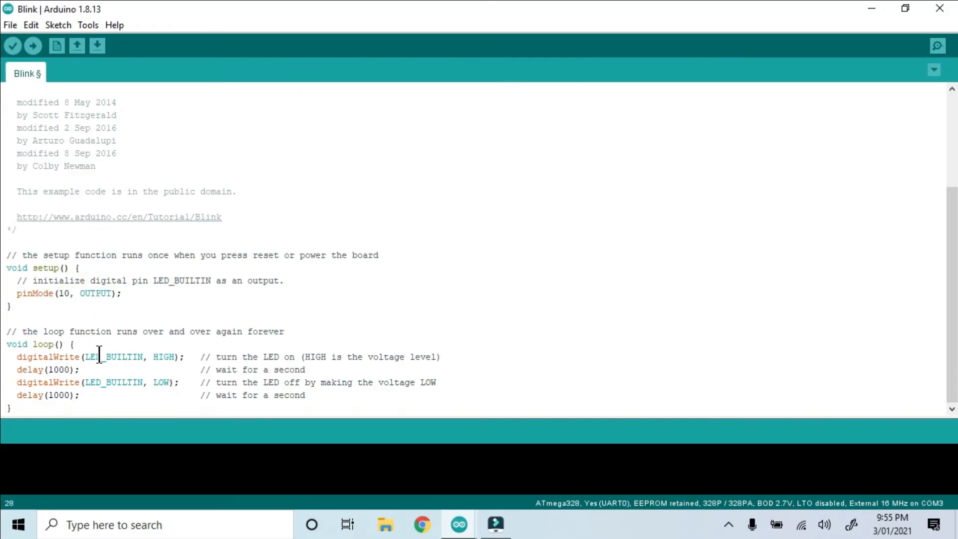
double_click(115, 382)
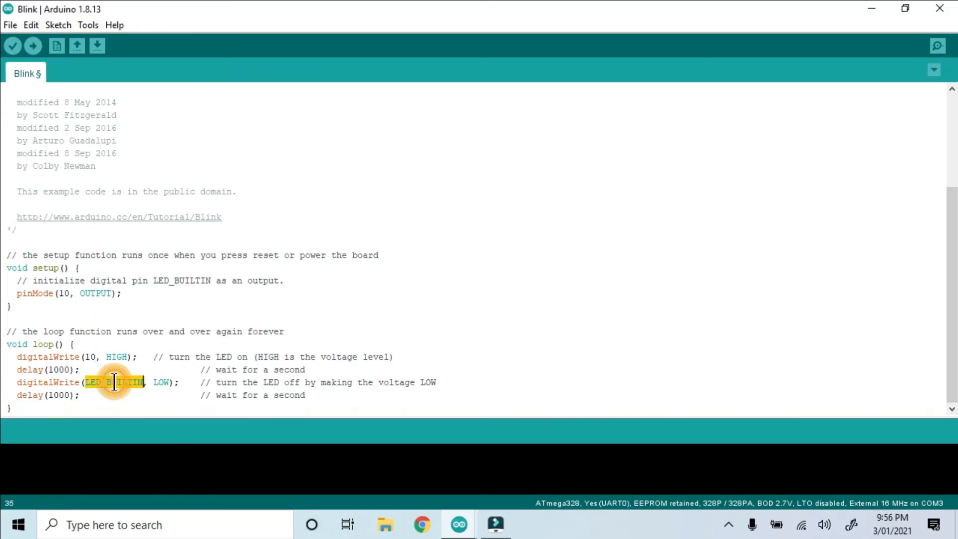
left_click(88, 25)
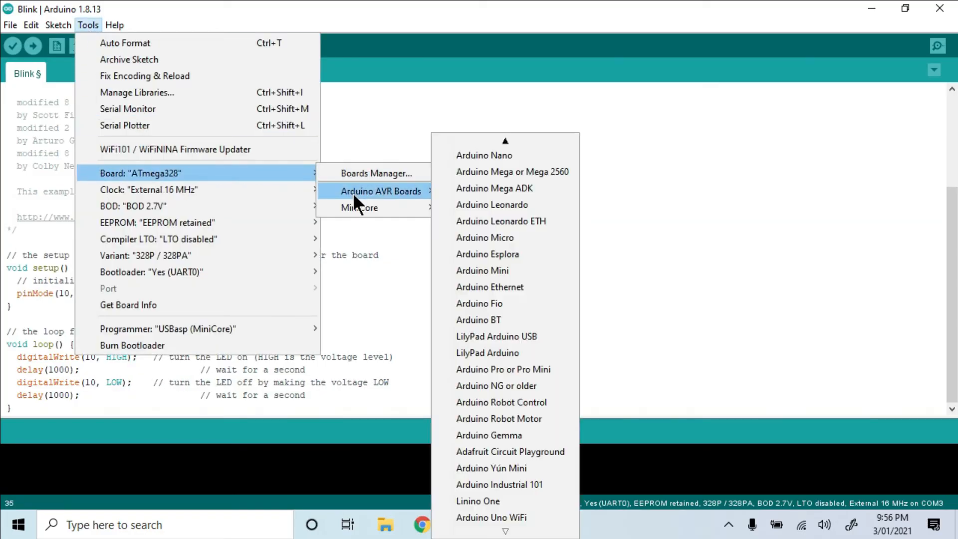
Select Arduino Nano (ATmega328P) and a programmer, preparing to upload through it
left_click(501, 155)
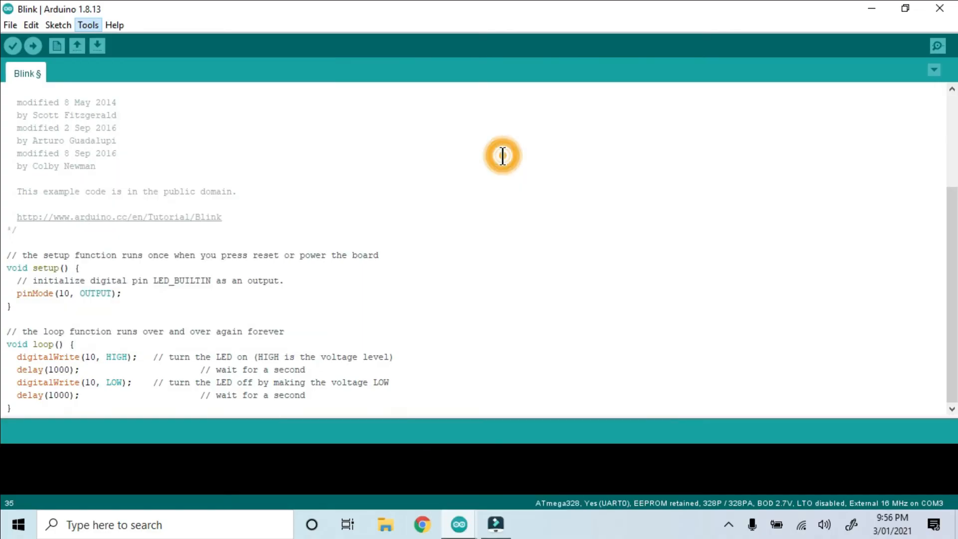
left_click(88, 25)
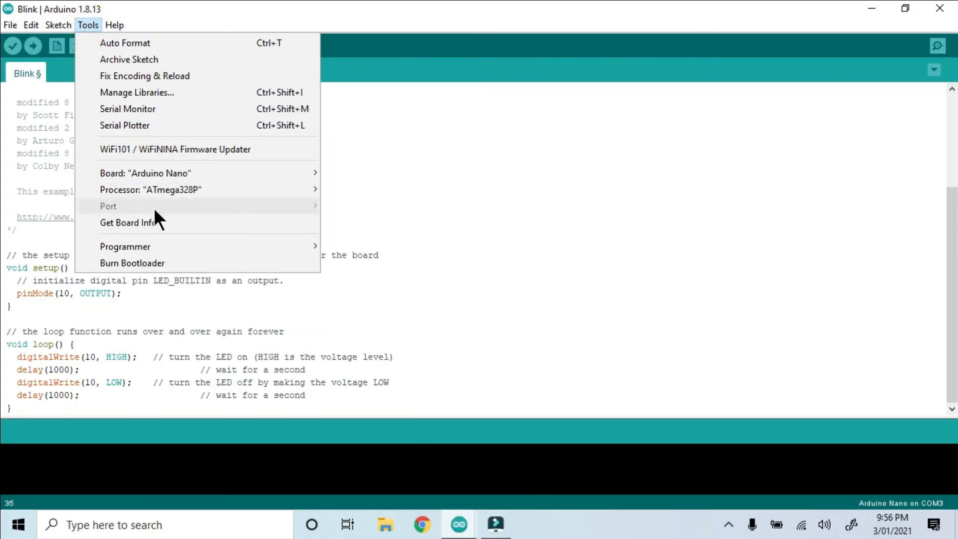
mouse_move(125, 246)
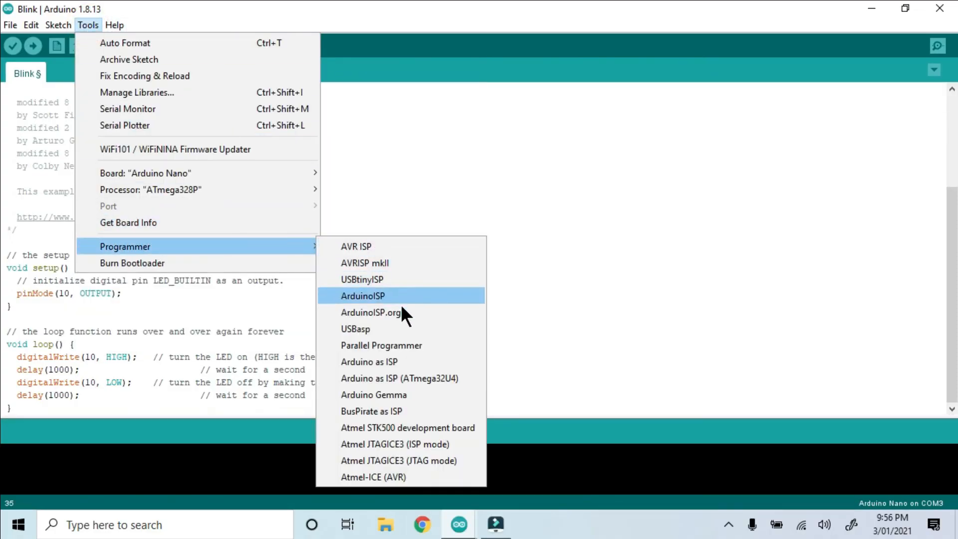
left_click(363, 296)
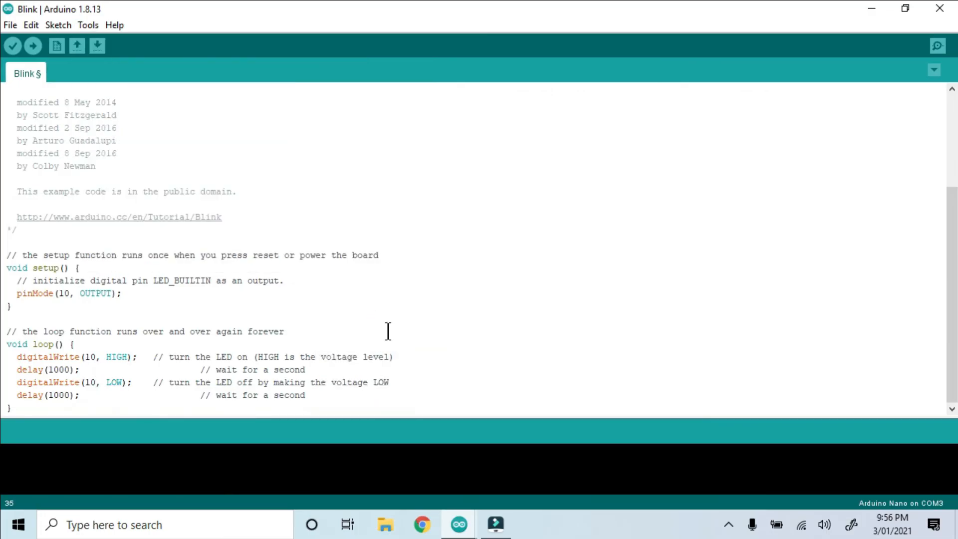
left_click(57, 25)
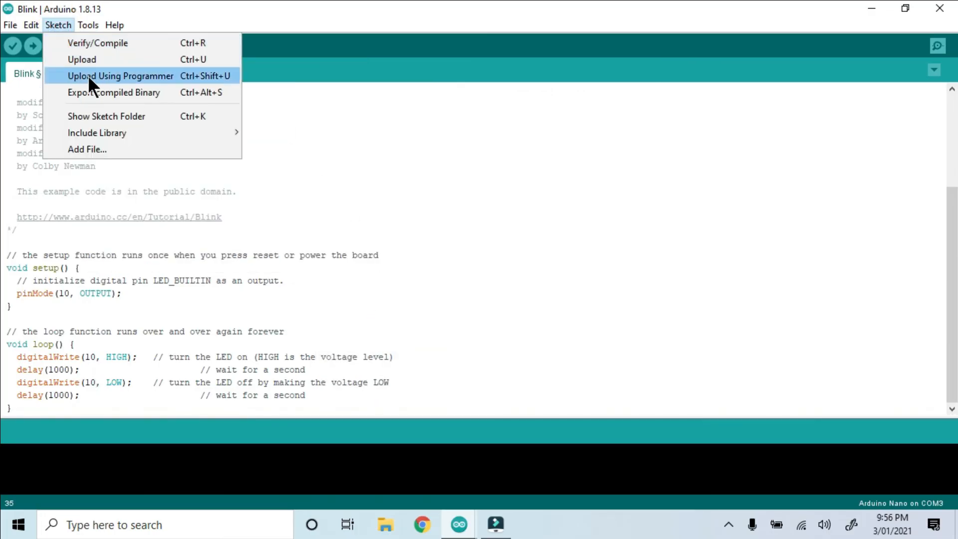